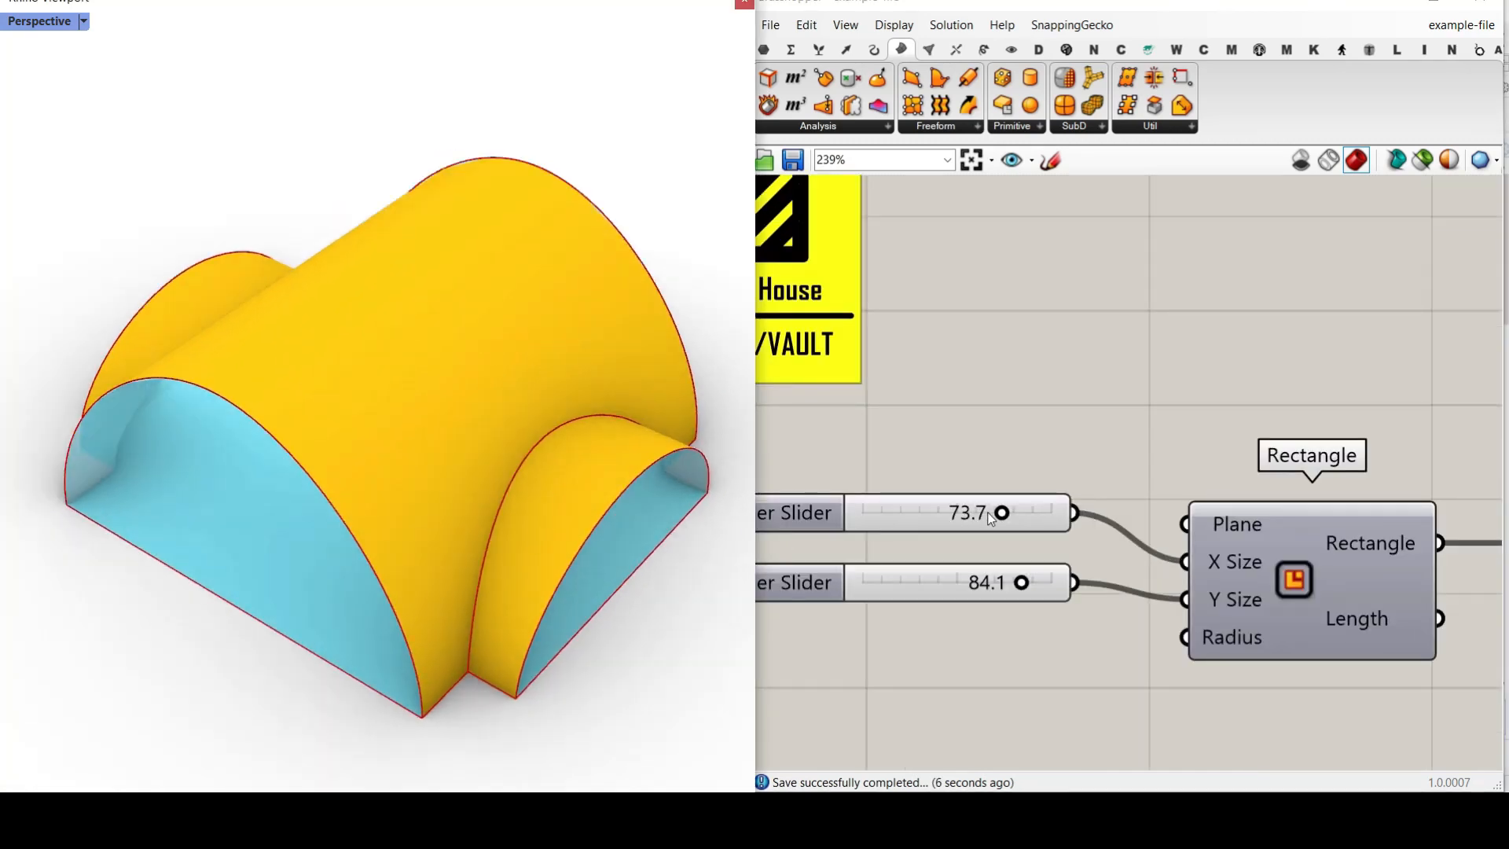
- Lengthen the rectangle's X size slider from 73.7 to 87.5 so the vault widens in Rhino
left_click_drag(1001, 512, 1052, 512)
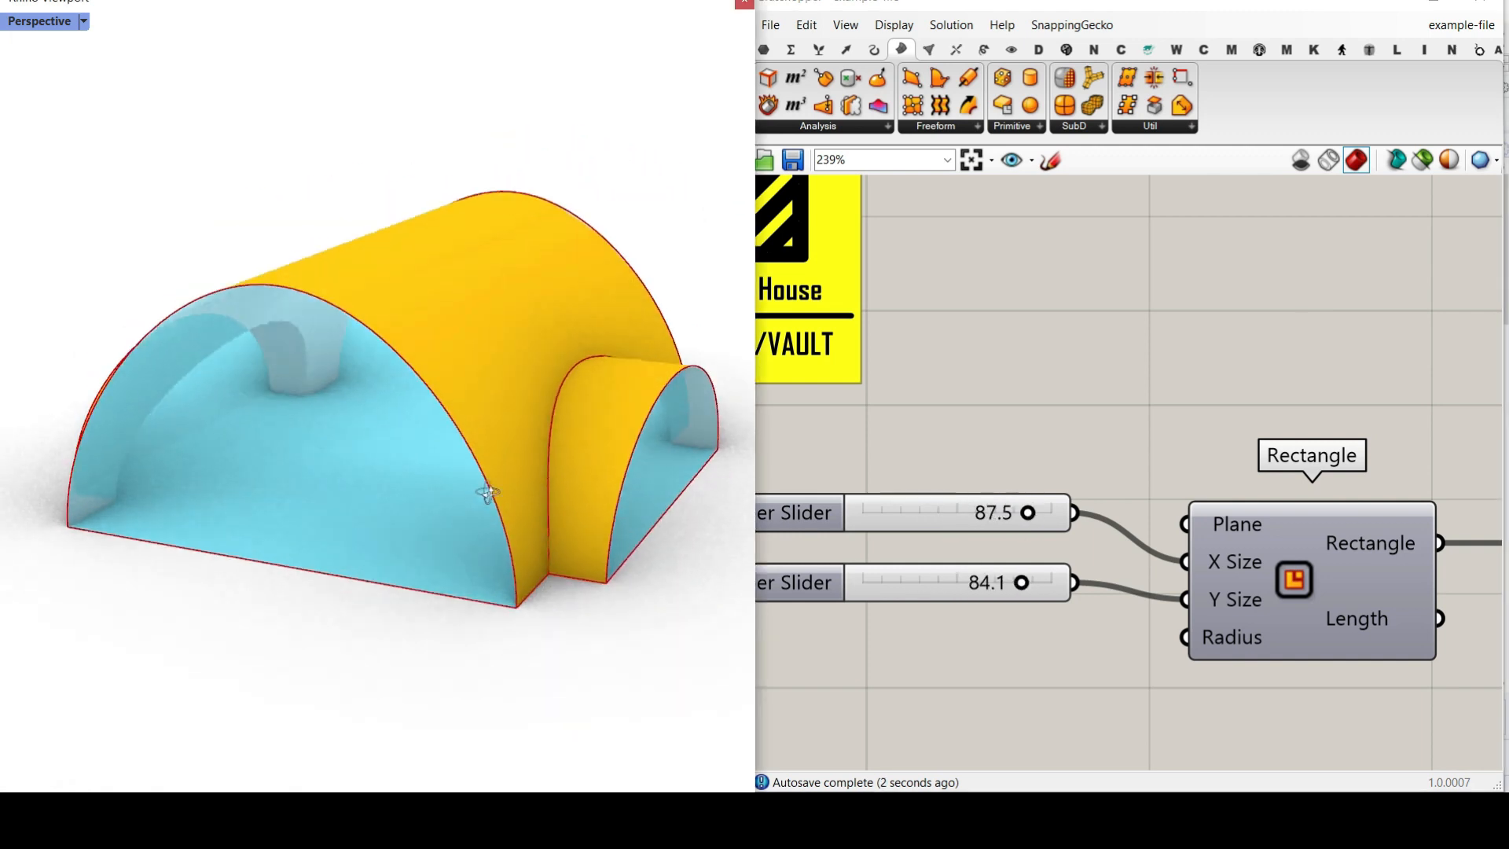
scroll("down", 3)
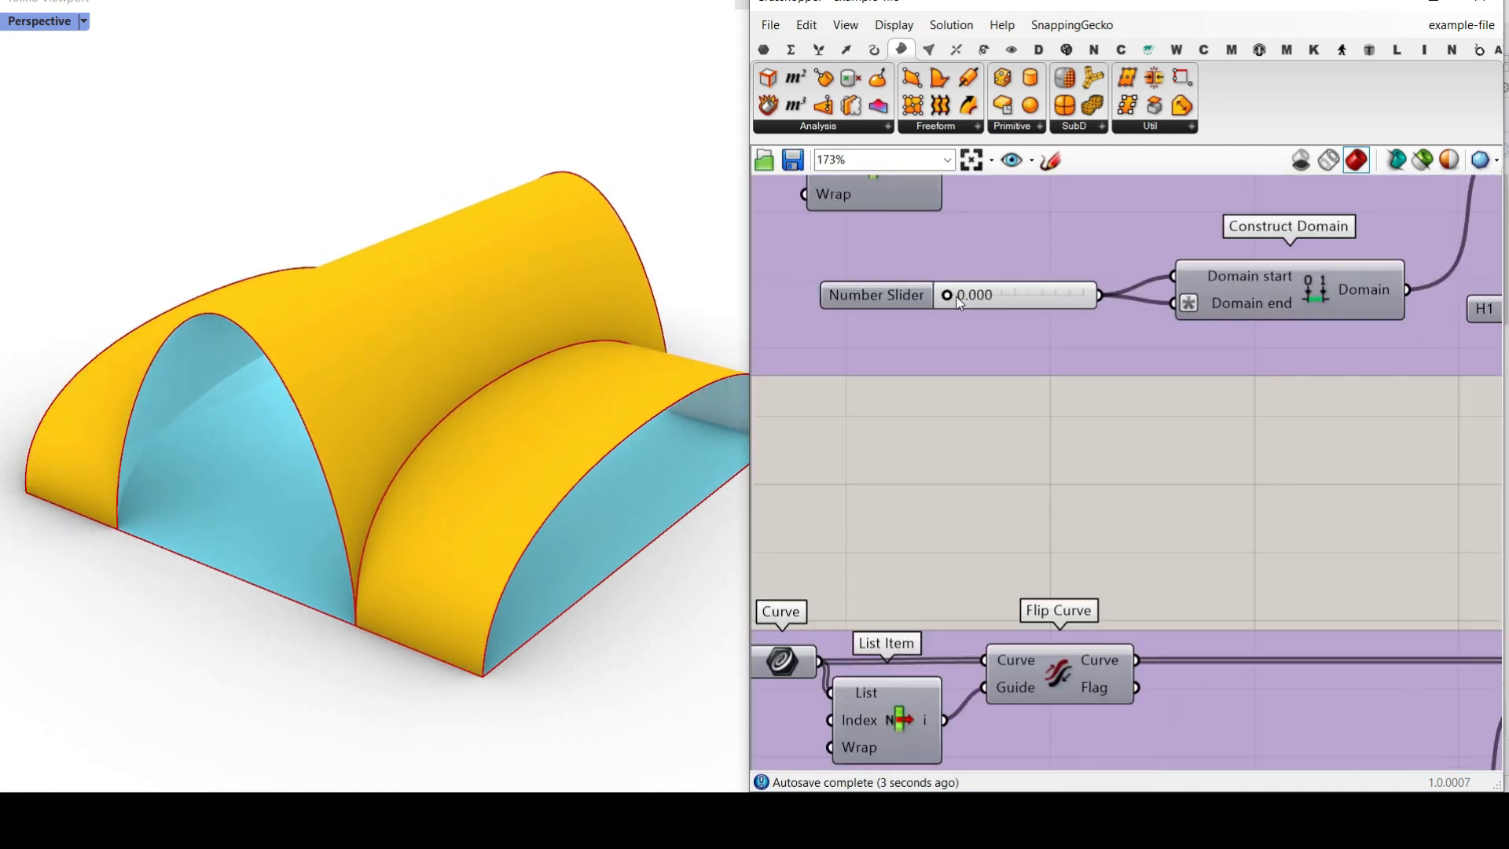
- Raise the H1 vault height to about 38, then lower it to 11.02 for a shallow arch
left_click_drag(921, 294, 1010, 294)
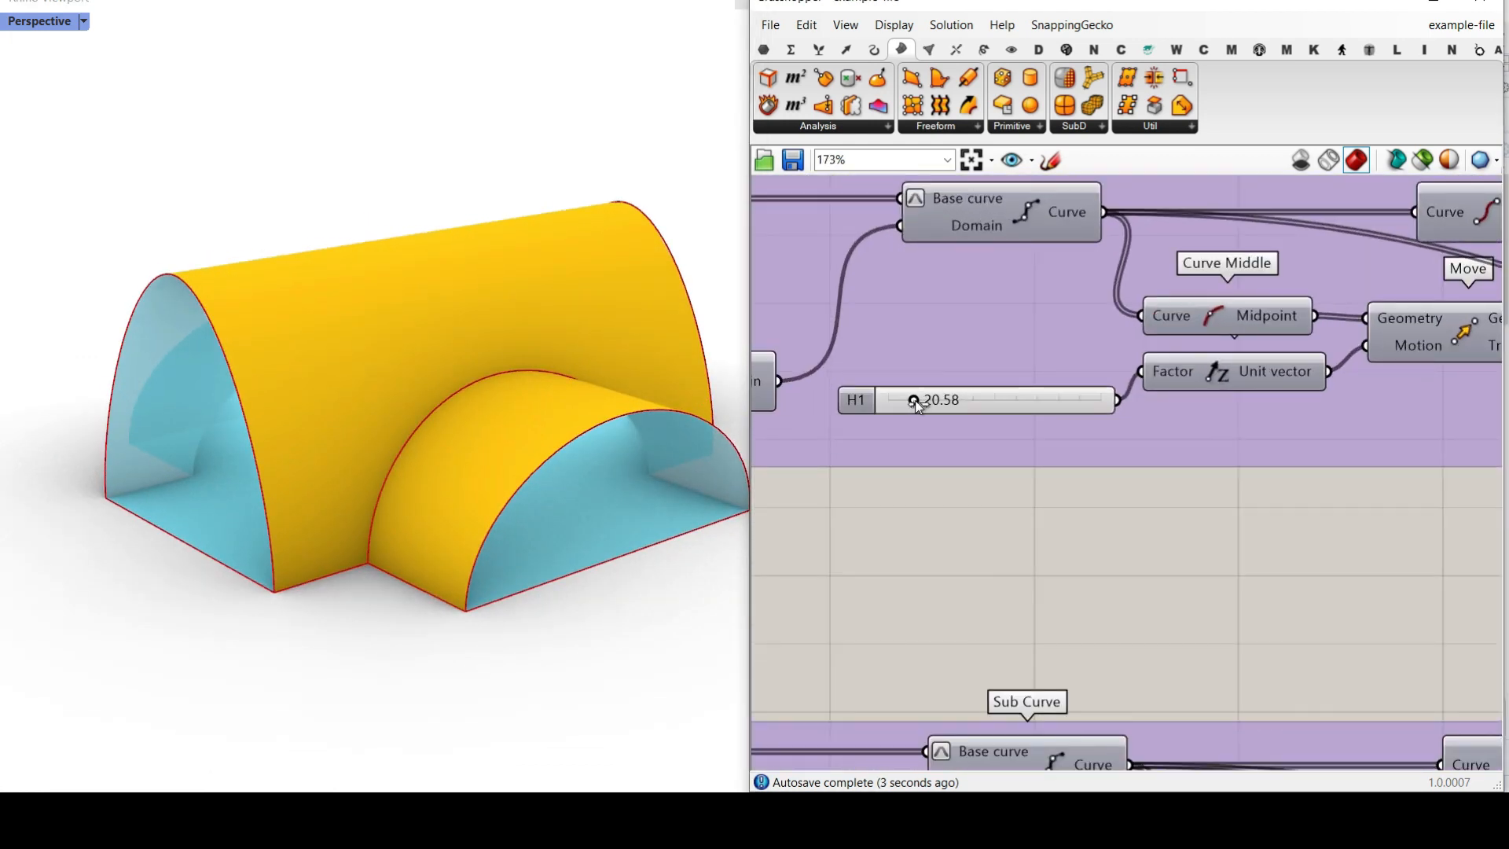
left_click_drag(914, 401, 952, 401)
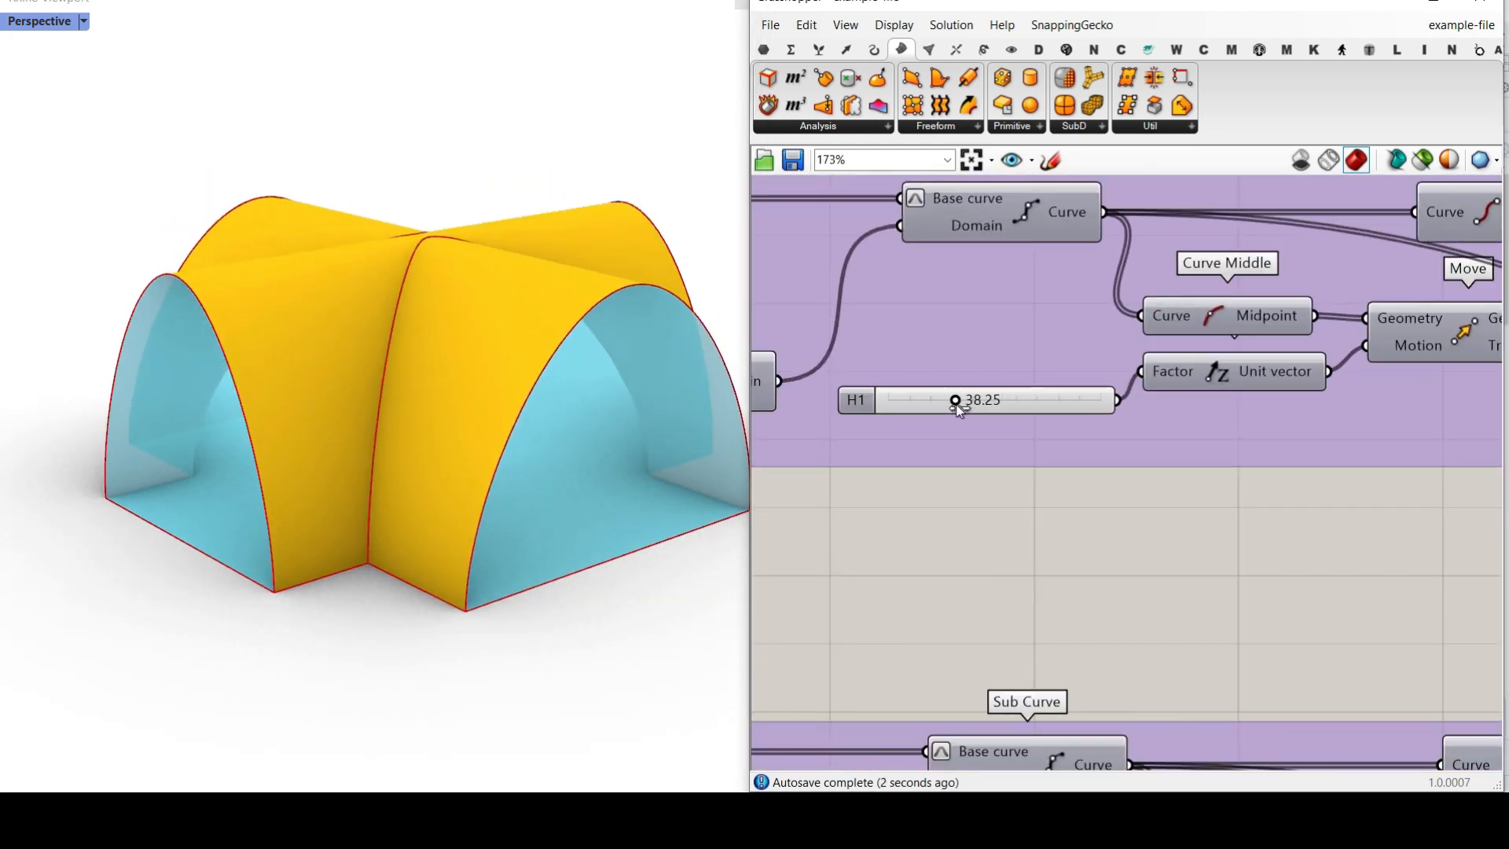
scroll("down", 3)
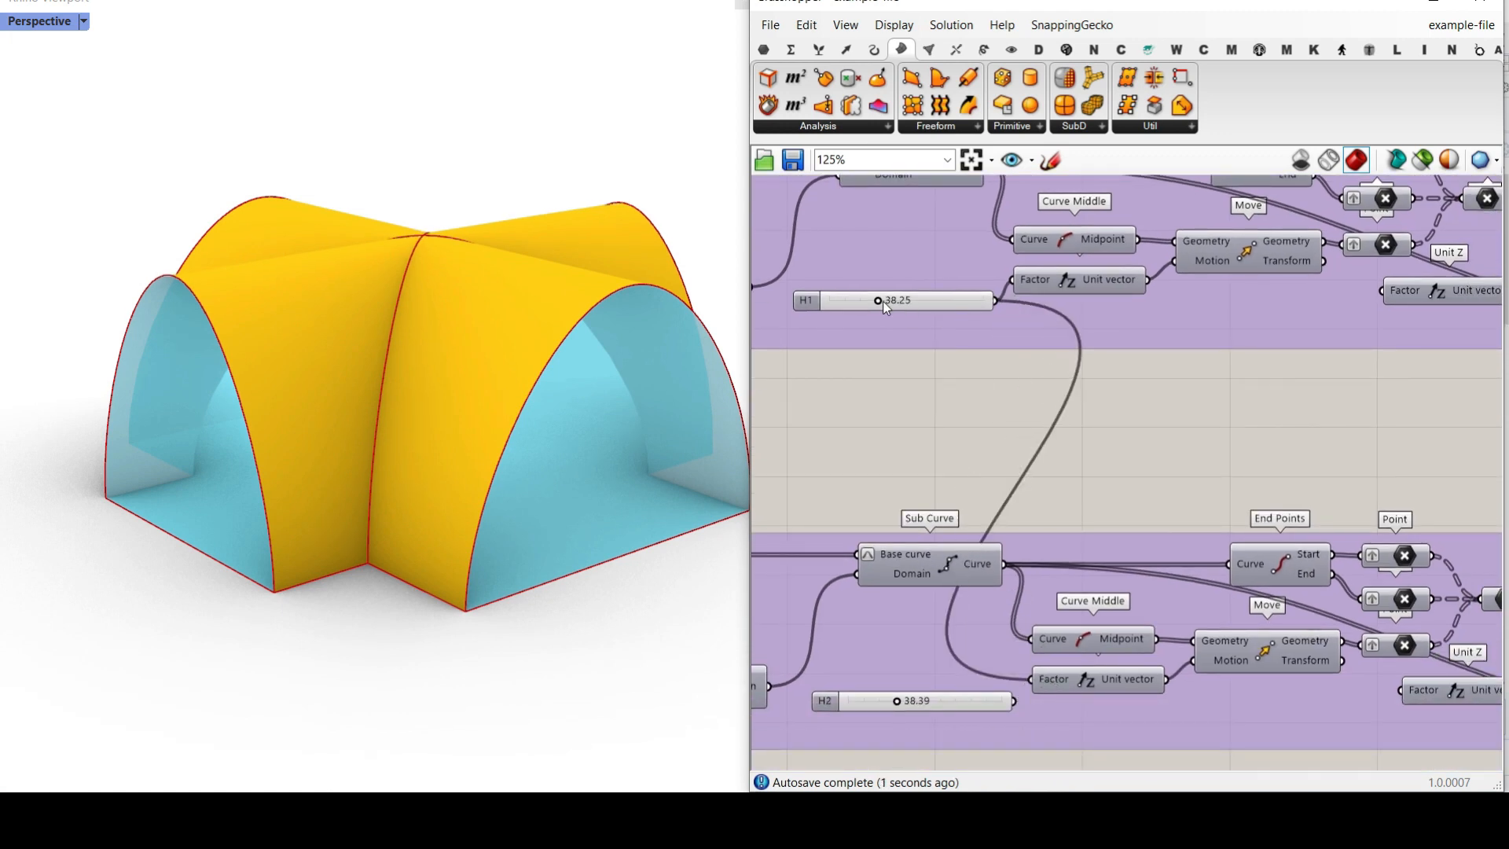
left_click_drag(875, 300, 829, 300)
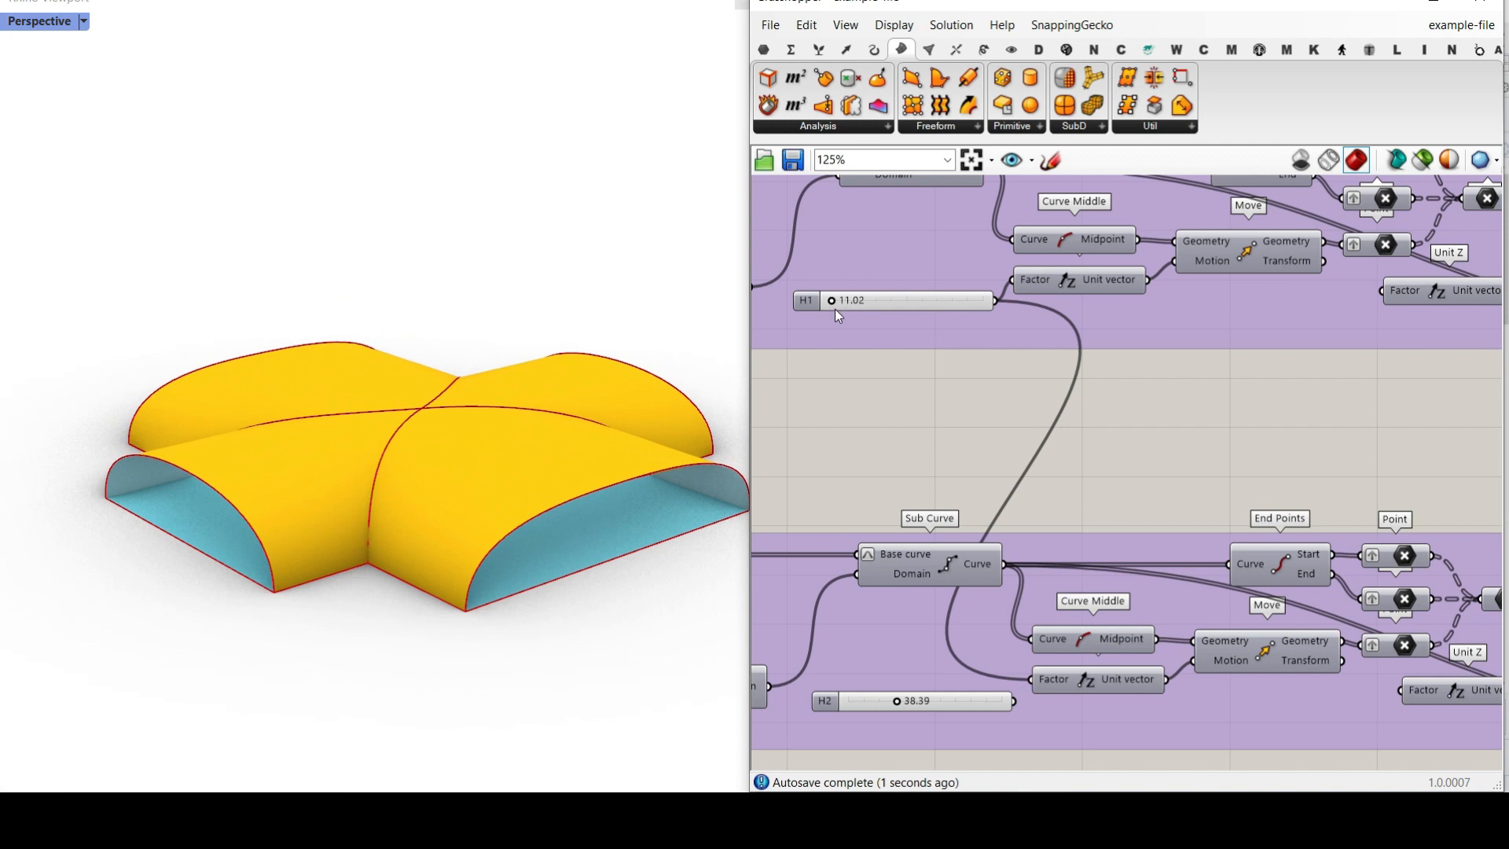
- Try a couple of different H2 vault heights on the second slider
left_click_drag(838, 701, 894, 701)
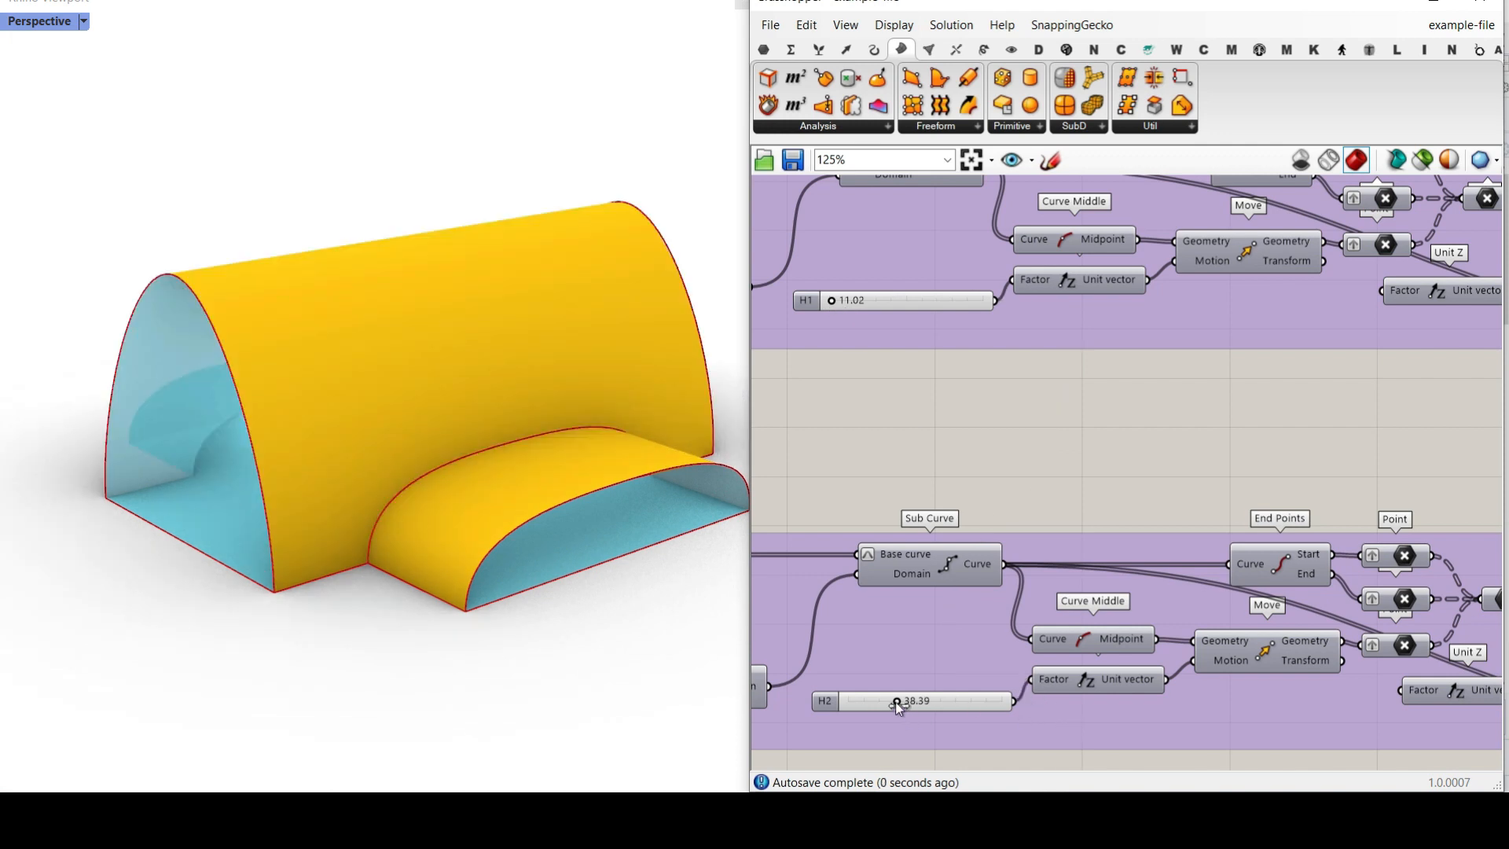
left_click_drag(894, 701, 866, 701)
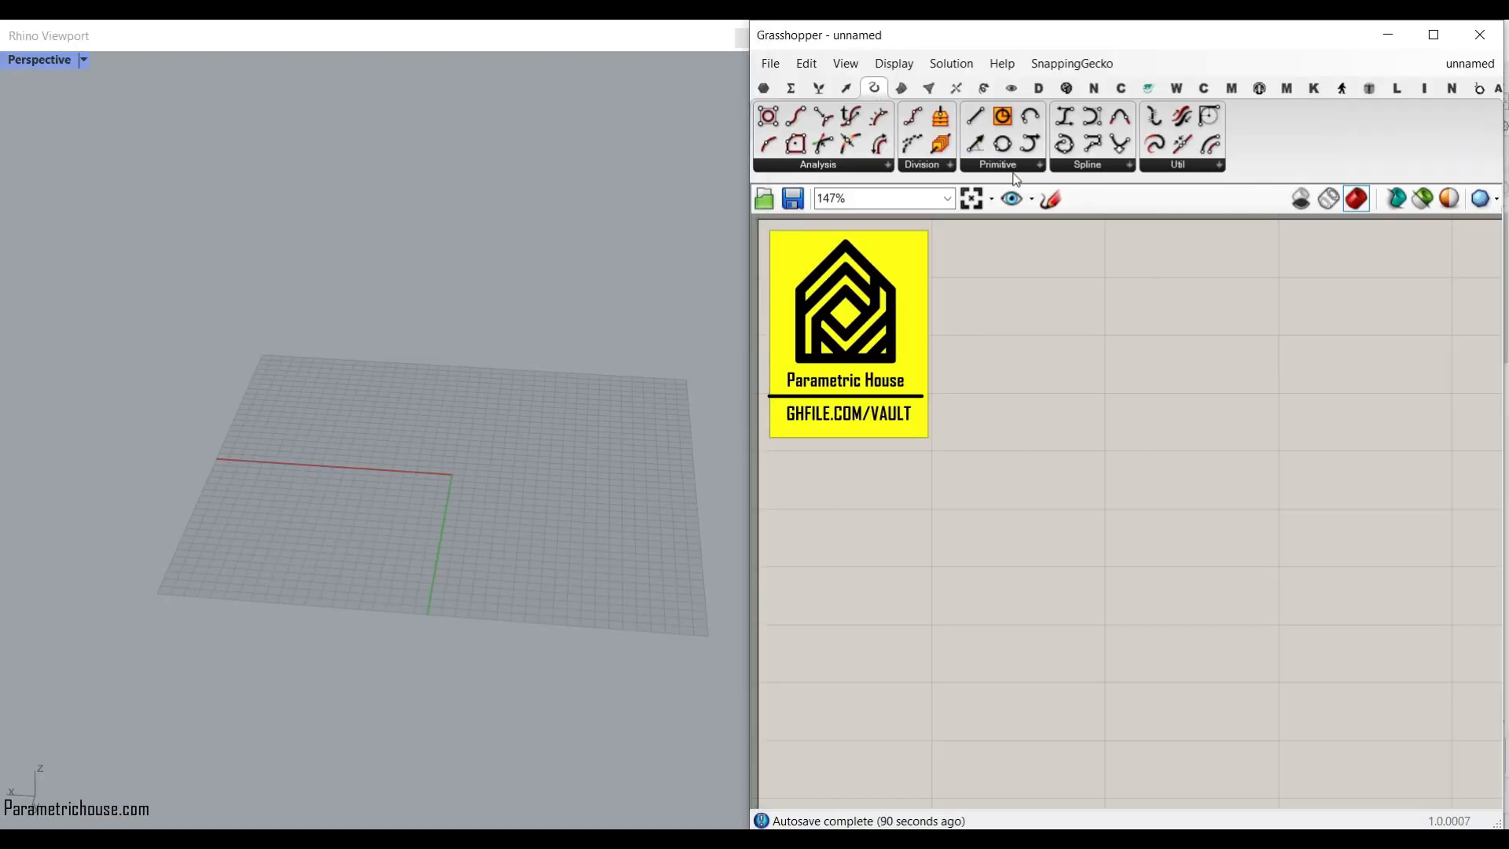
- Place a Rectangle component and feed its X Size from a 12.5 number slider
left_click(997, 164)
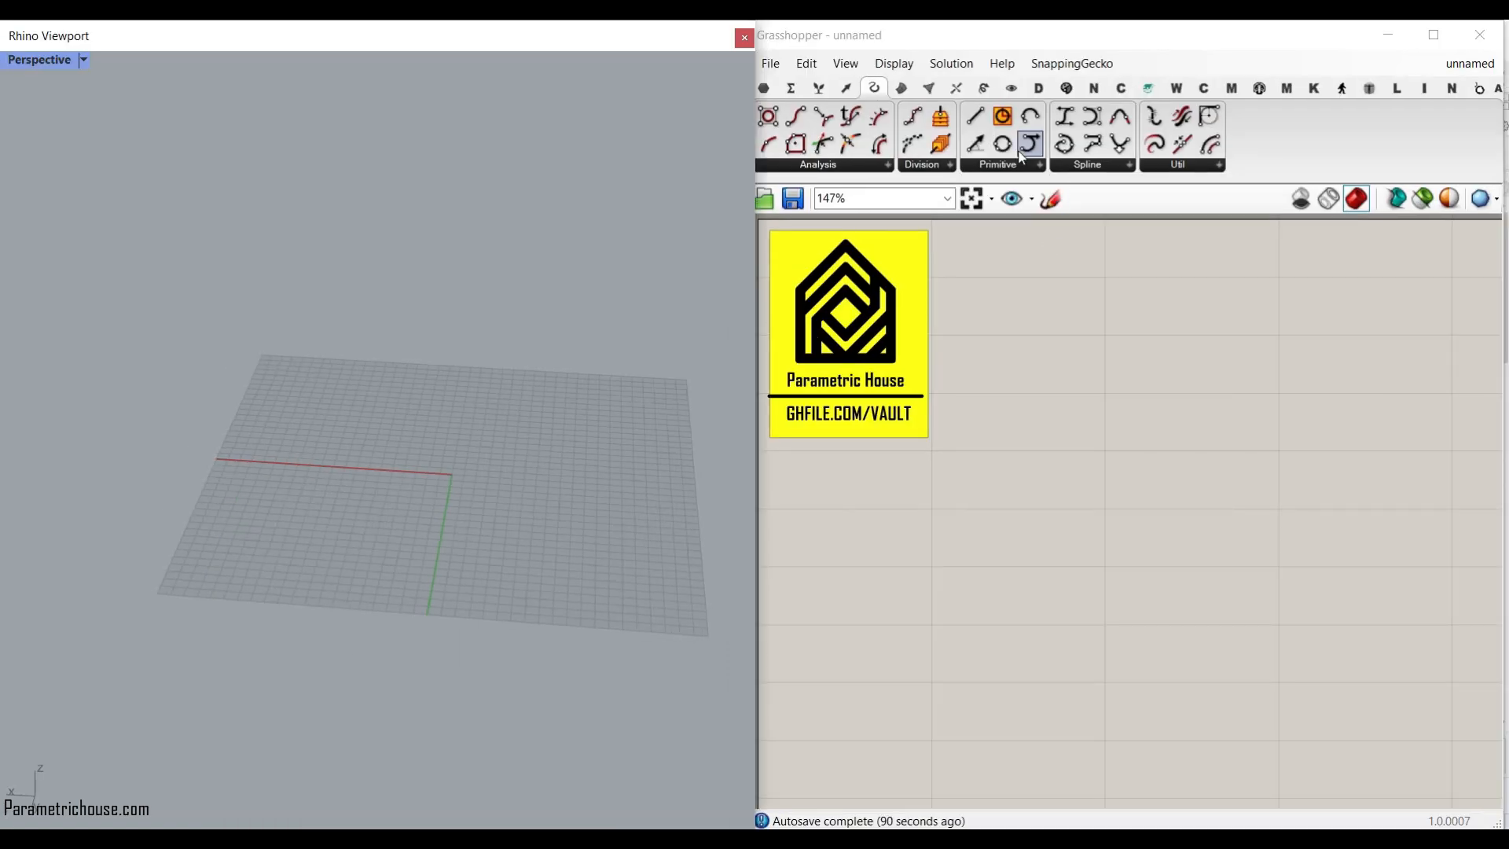
left_click(1027, 143)
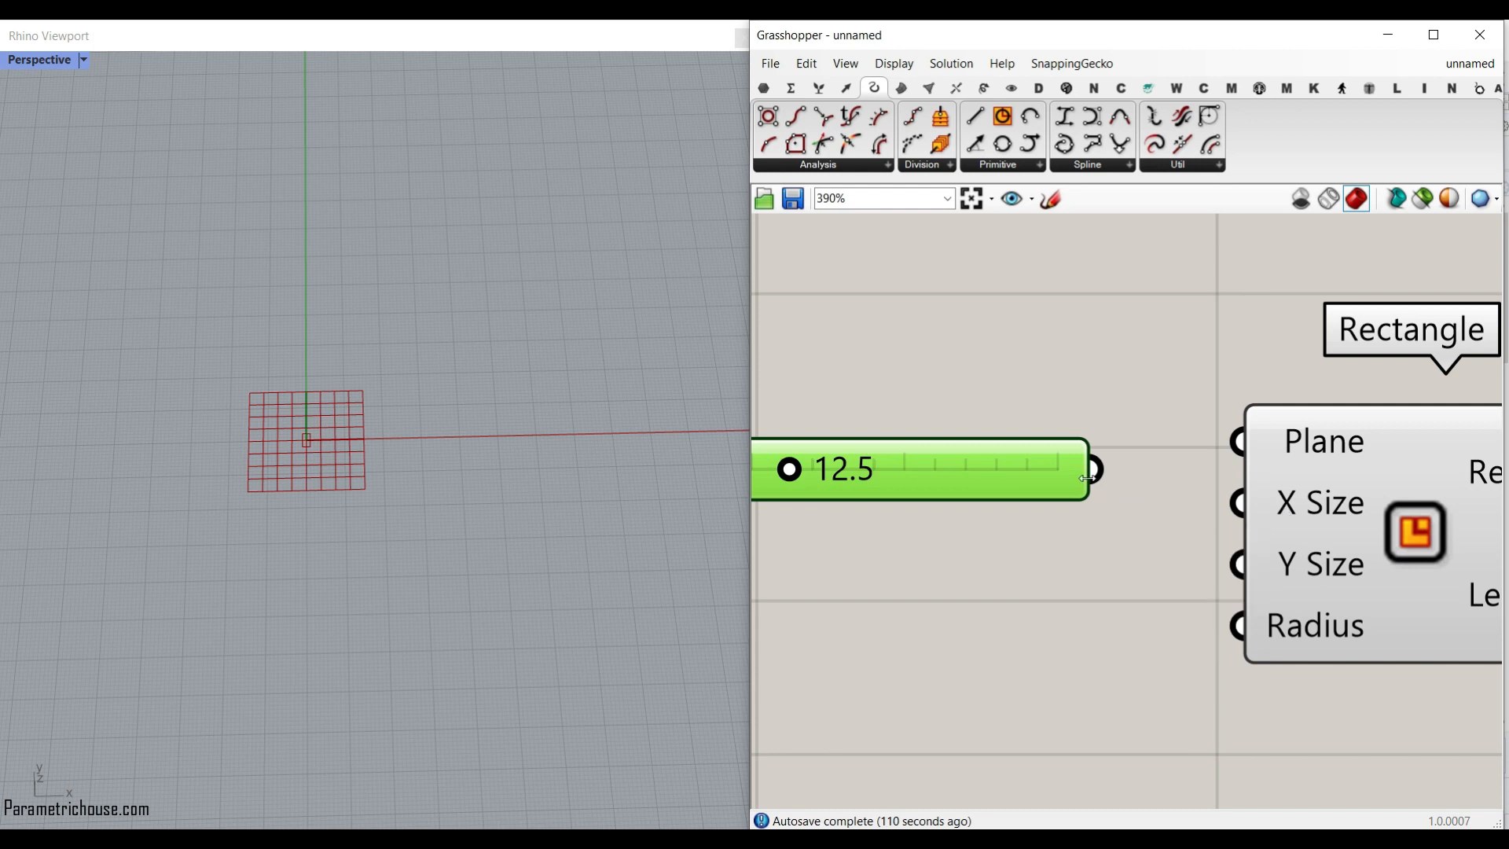
left_click_drag(1092, 470, 1235, 503)
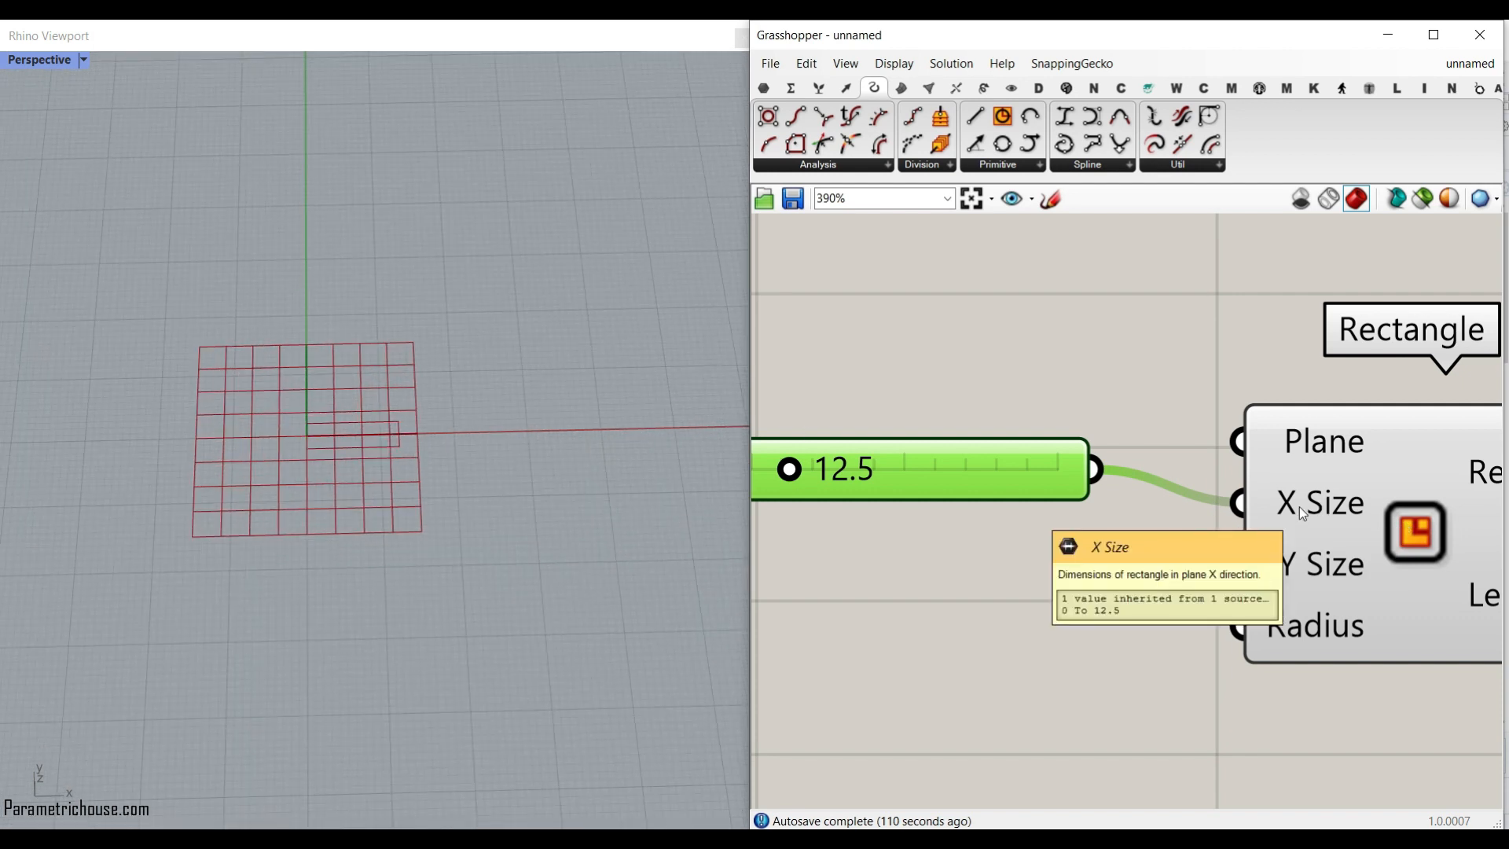
mouse_move(993, 470)
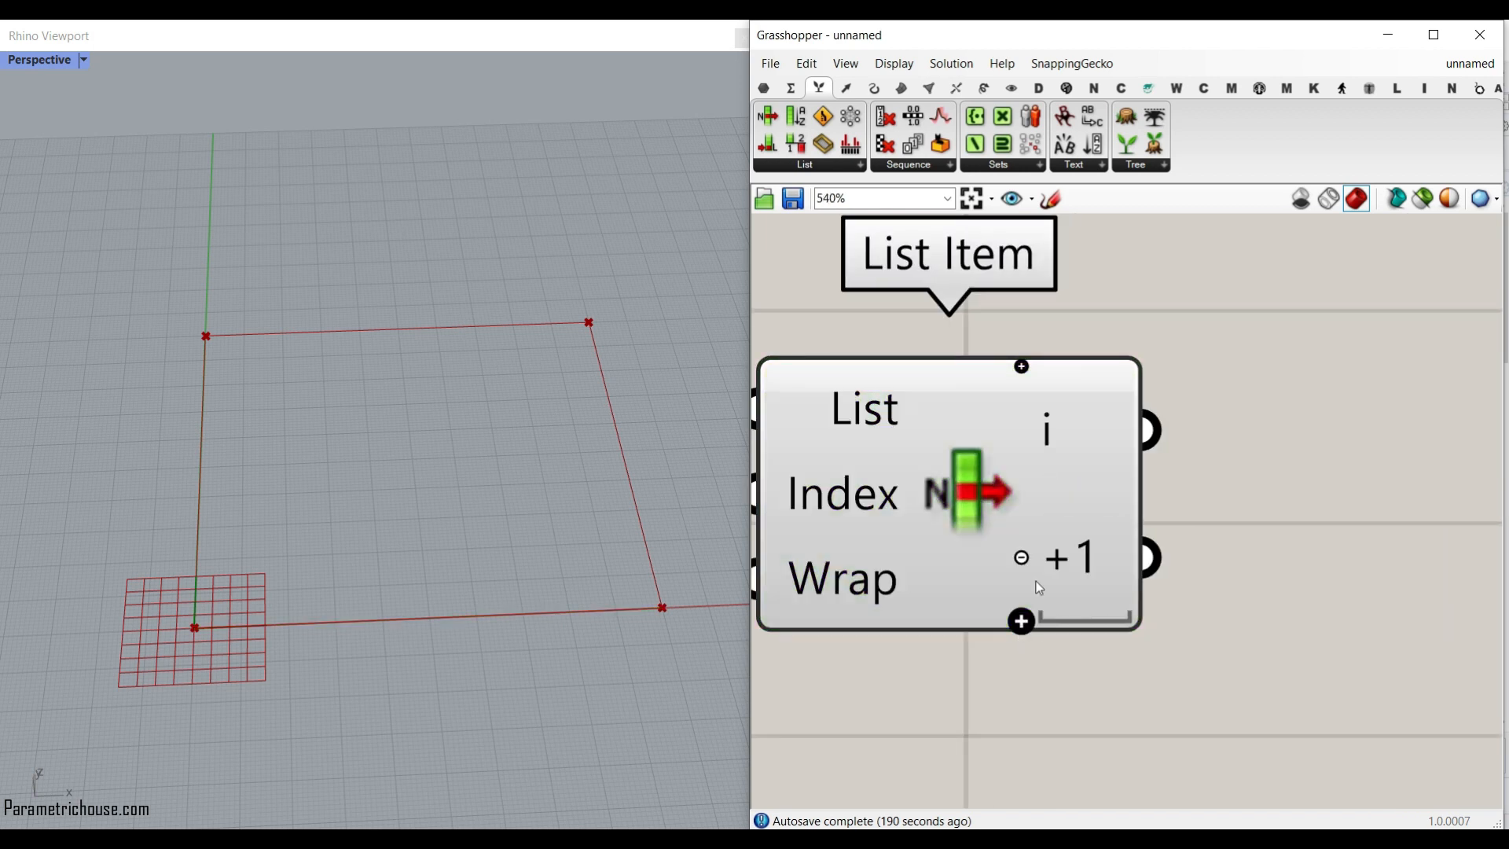
- Extend the List Item so it exposes outputs i through +3 for the exploded edges
left_click(1021, 621)
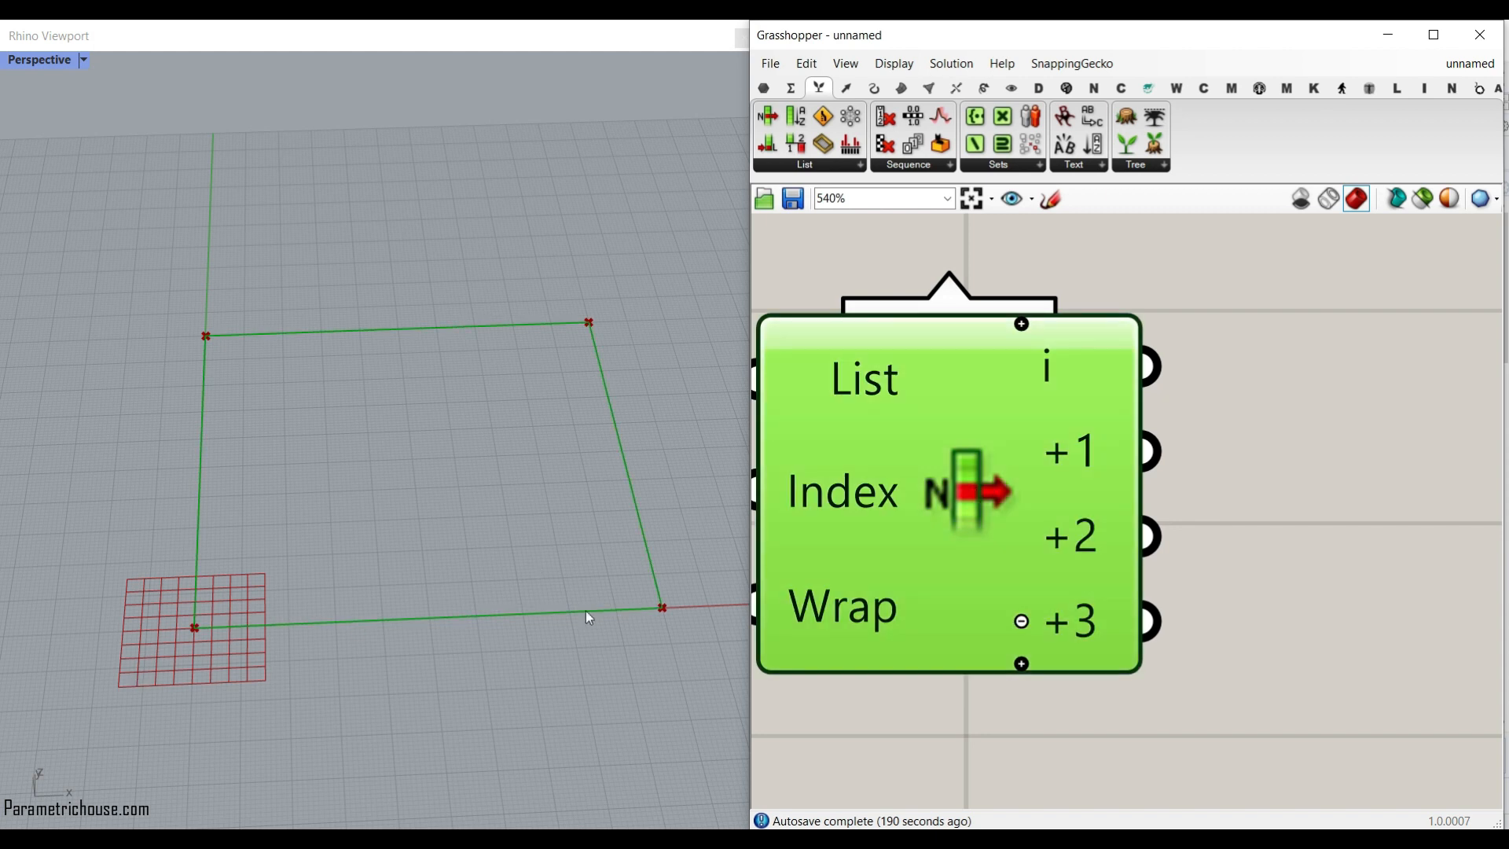
scroll("down", 3)
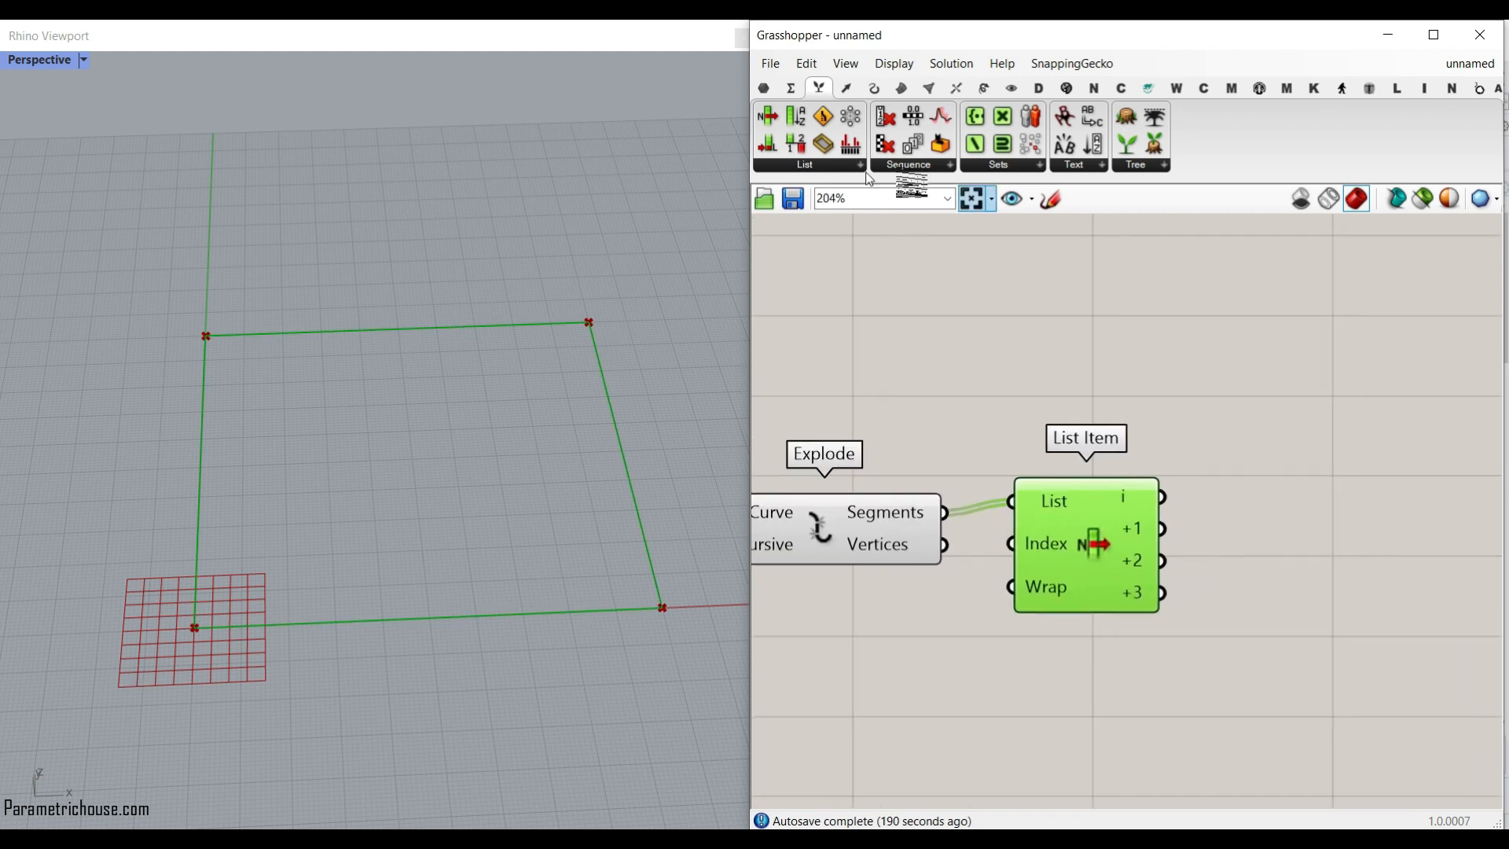
- Add a Curve parameter and wire List Item outputs i and +2 into it
left_click(764, 88)
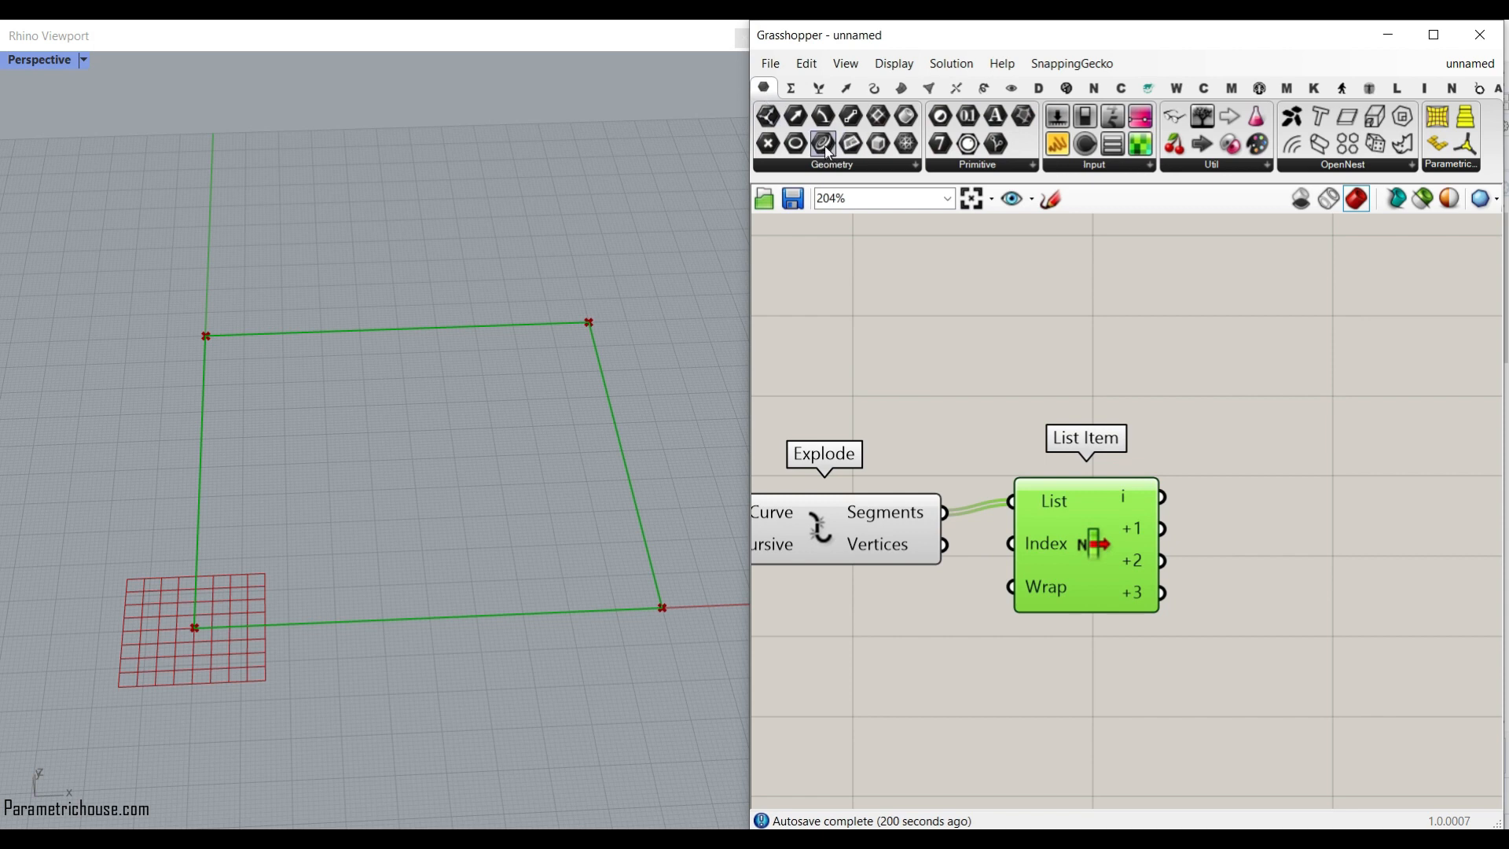
scroll("up", 3)
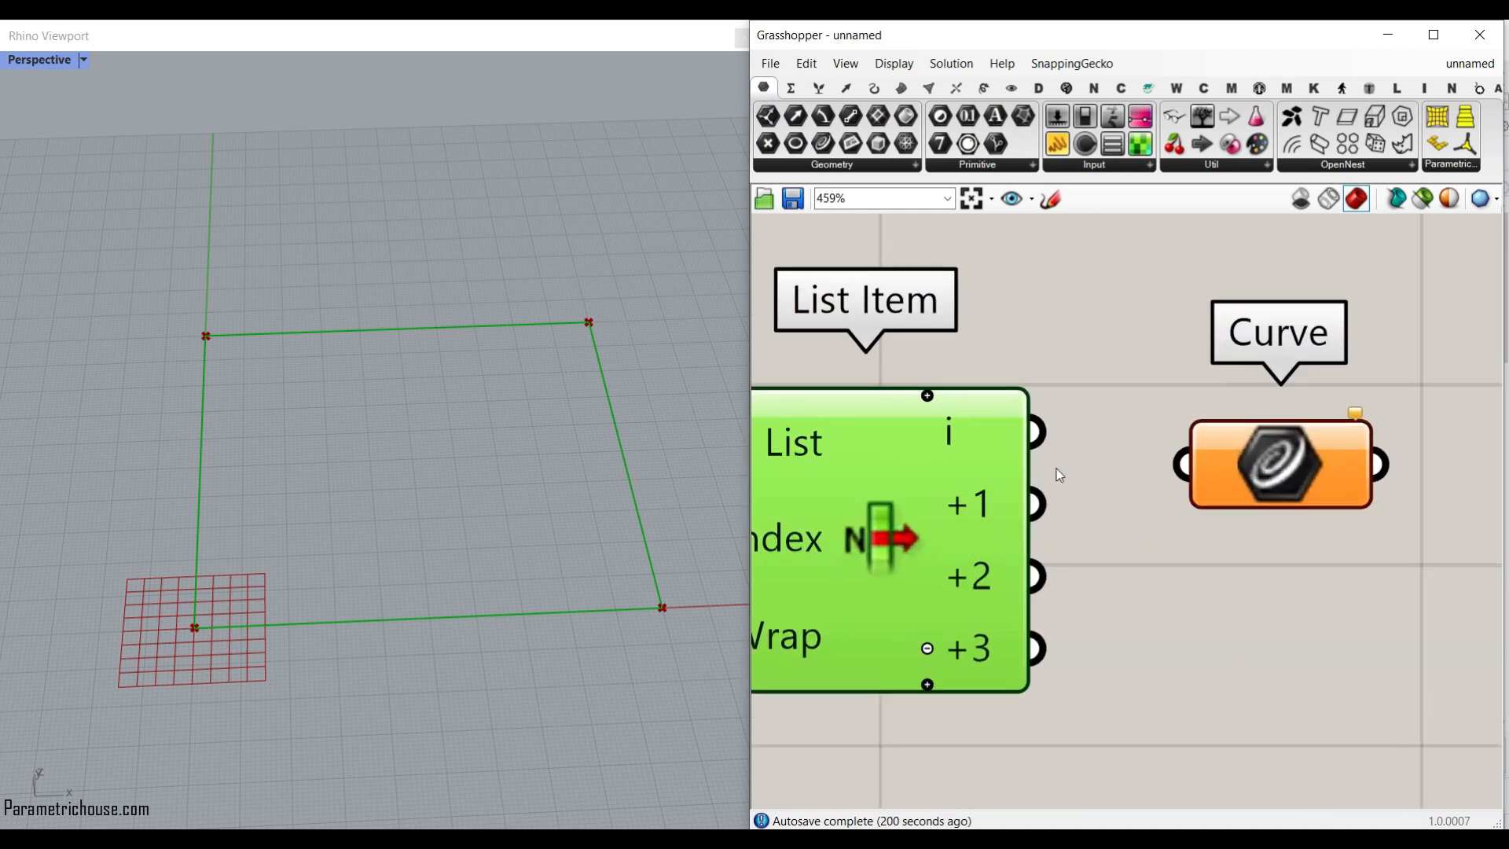
left_click_drag(1034, 431, 1174, 465)
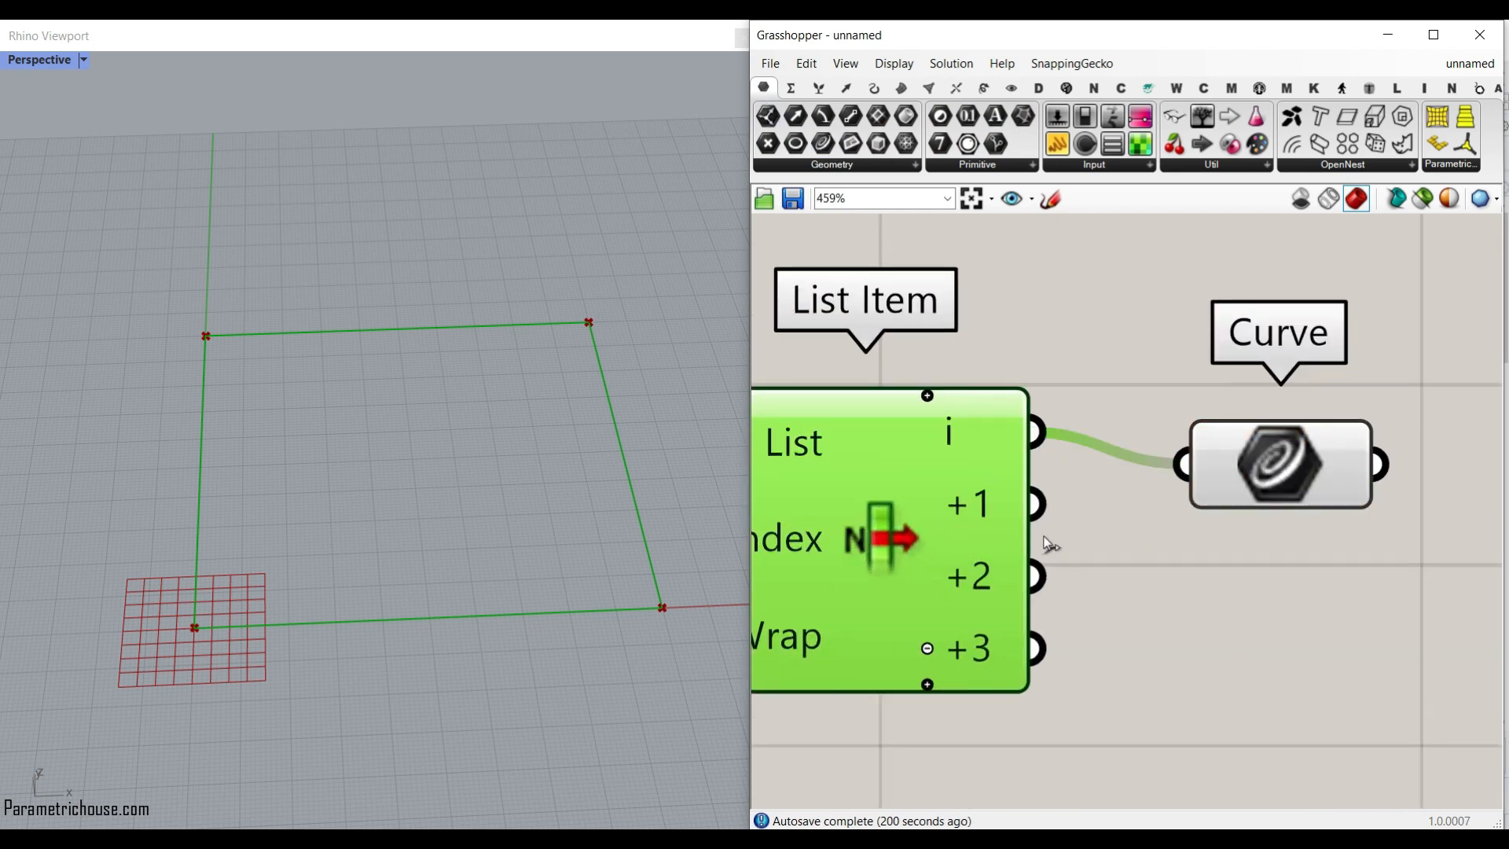
left_click_drag(1034, 575, 1178, 465)
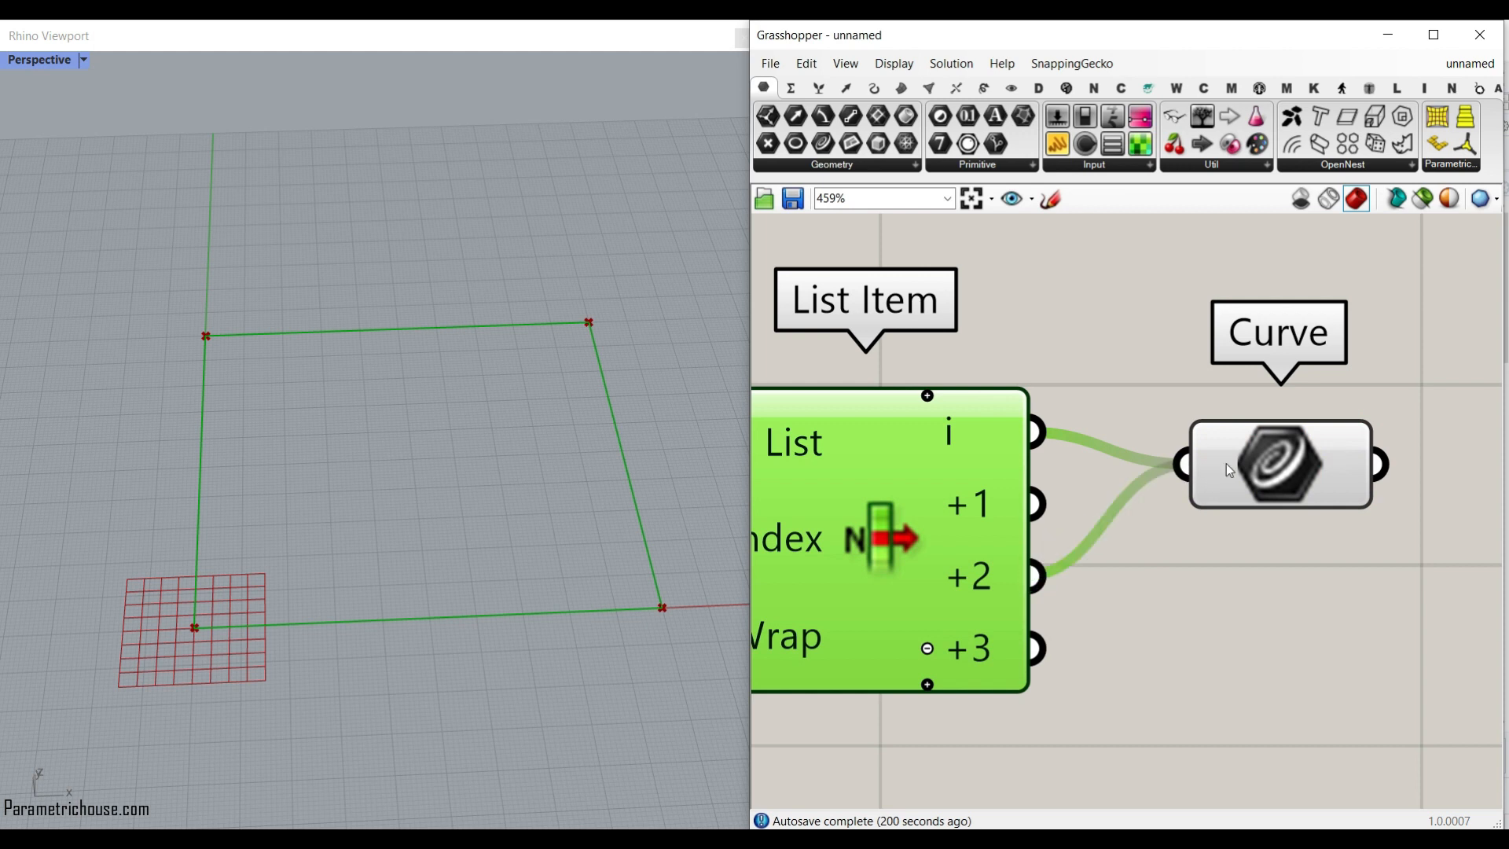